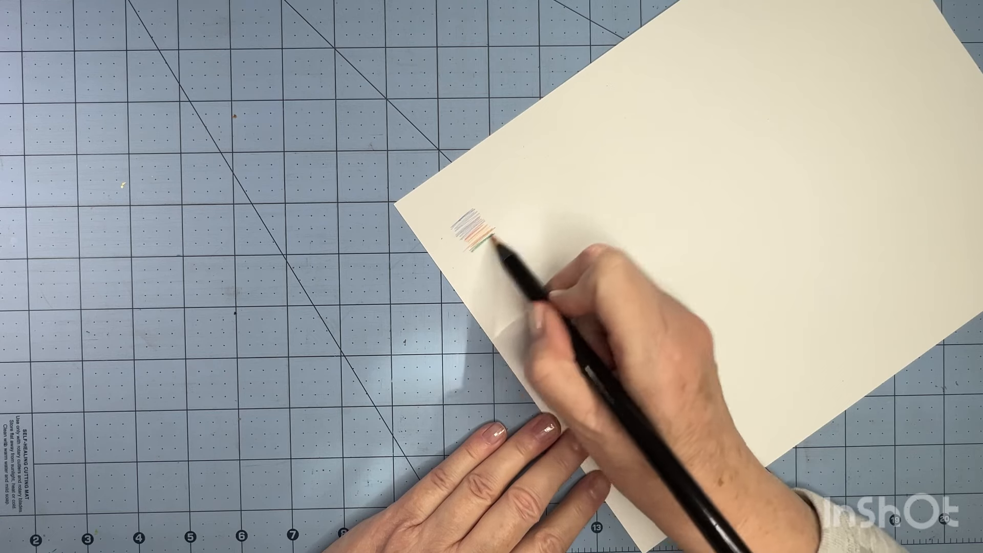
left_click_drag(496, 251, 489, 245)
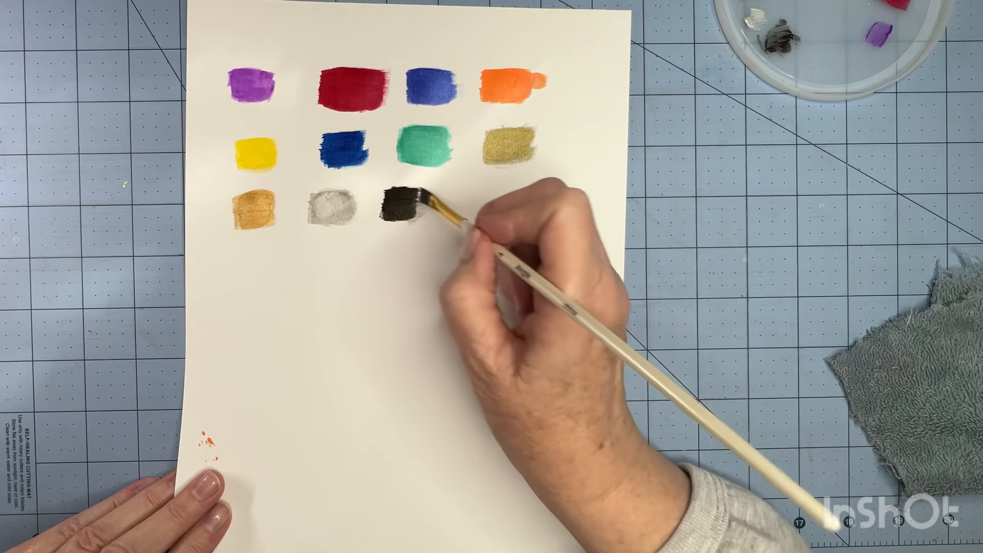
mouse_move(414, 207)
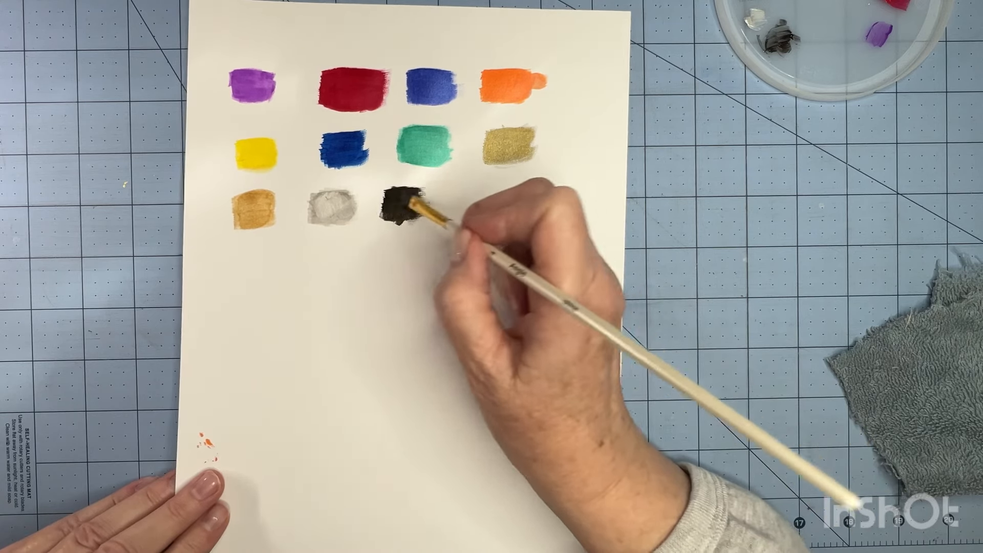